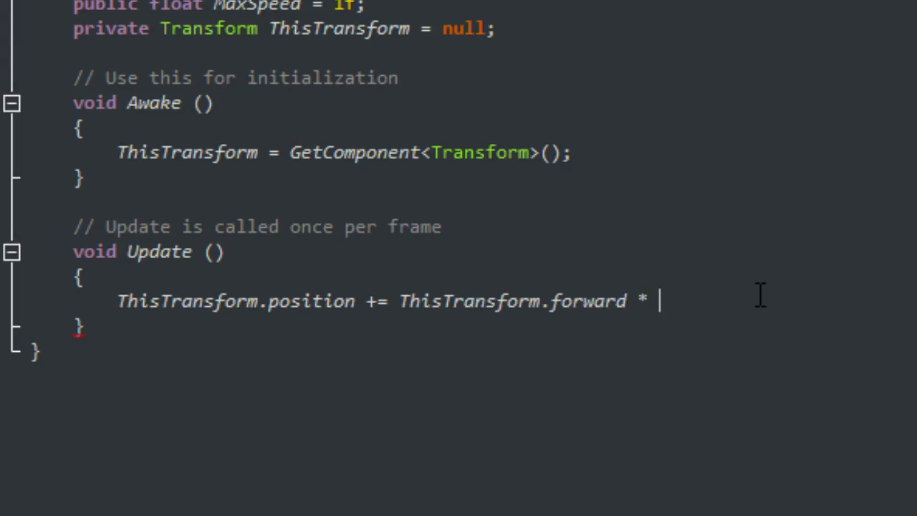
Complete the movement line so position advances by ThisTransform.forward * MaxSpeed
{"action": "type", "text": "MaxSpeed"}
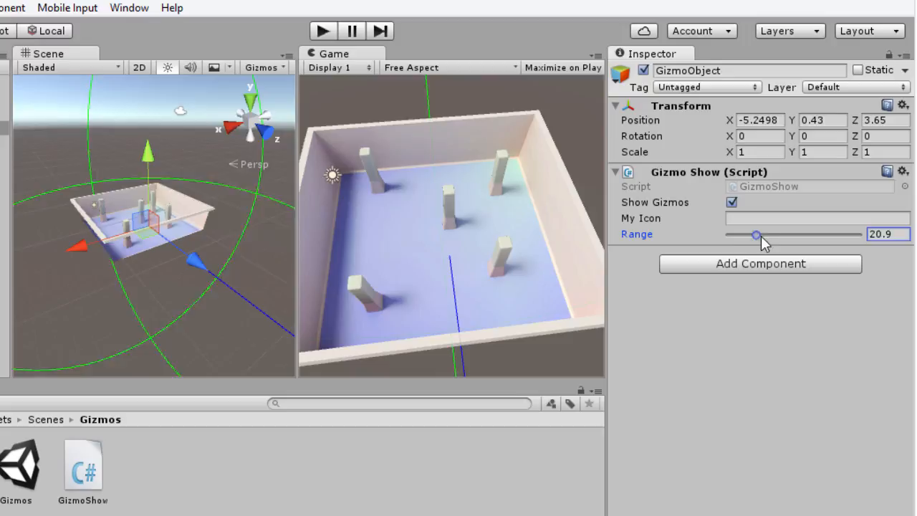
Set the Gizmo Show Range slider to about 20.9
{"action": "left_click_drag", "start_coordinate": [757, 234], "coordinate": [732, 235]}
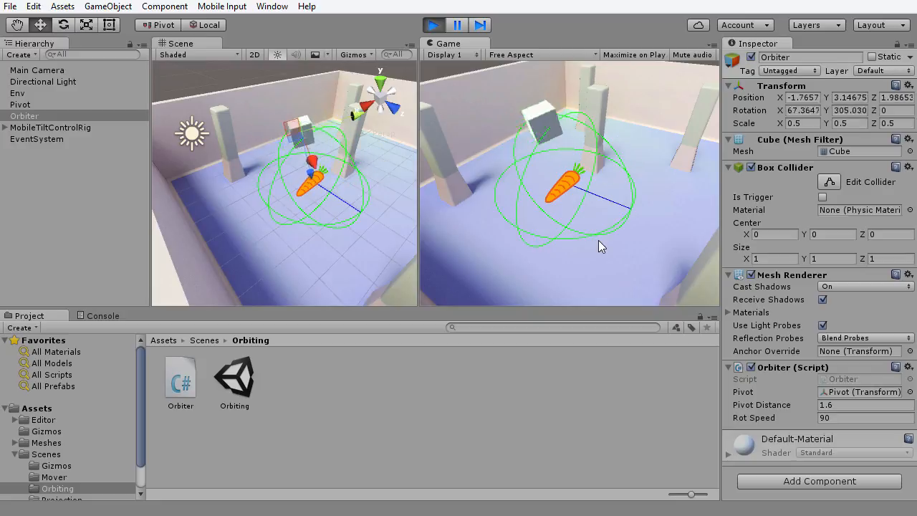
Set the capsule's Max Speed to 3, play and stop the scene, then load Mover.cs for editing
{"action": "double_click", "coordinate": [58, 476]}
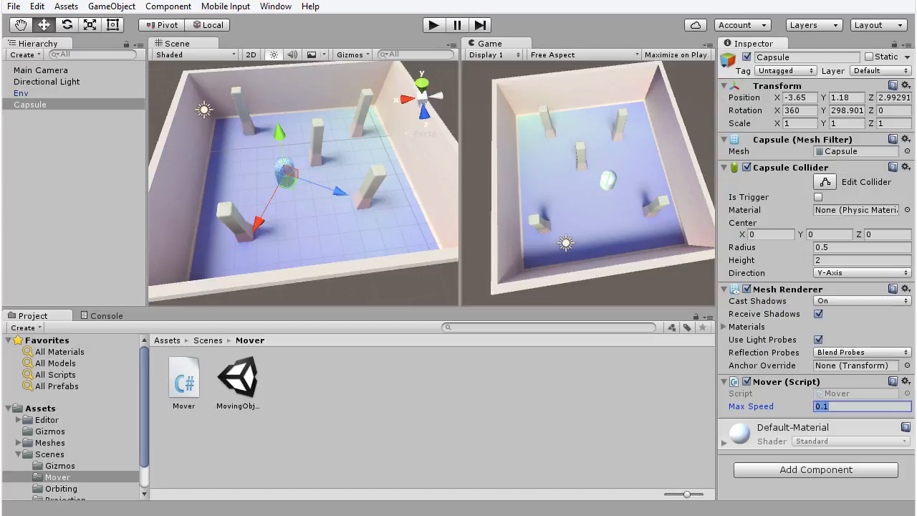
{"action": "left_click", "coordinate": [432, 24]}
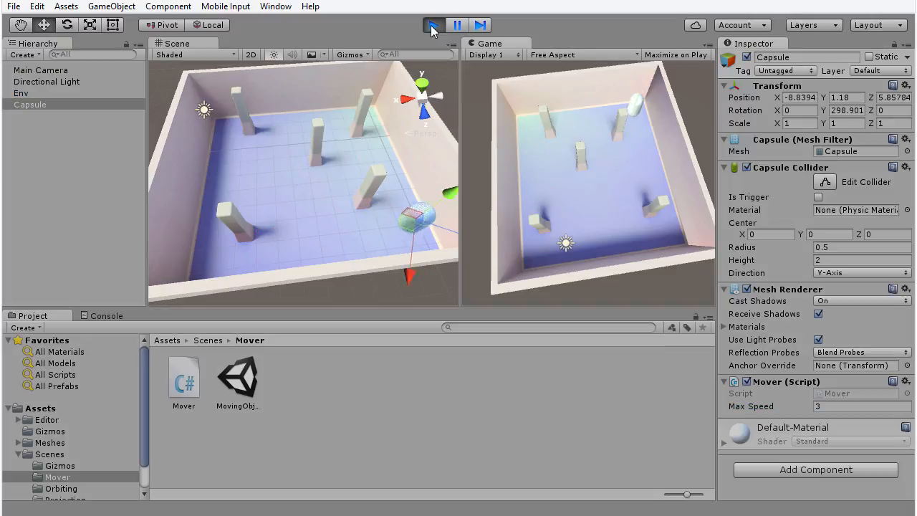
{"action": "left_click", "coordinate": [432, 25]}
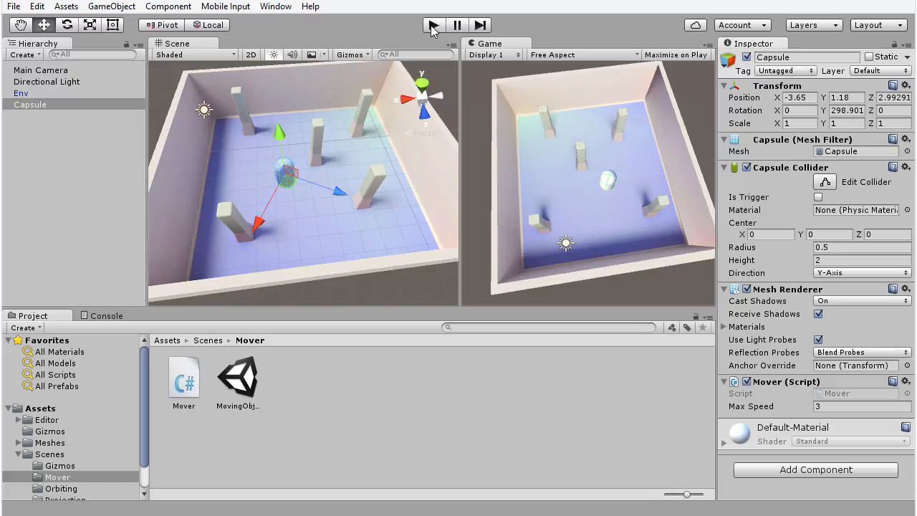
{"action": "double_click", "coordinate": [183, 376]}
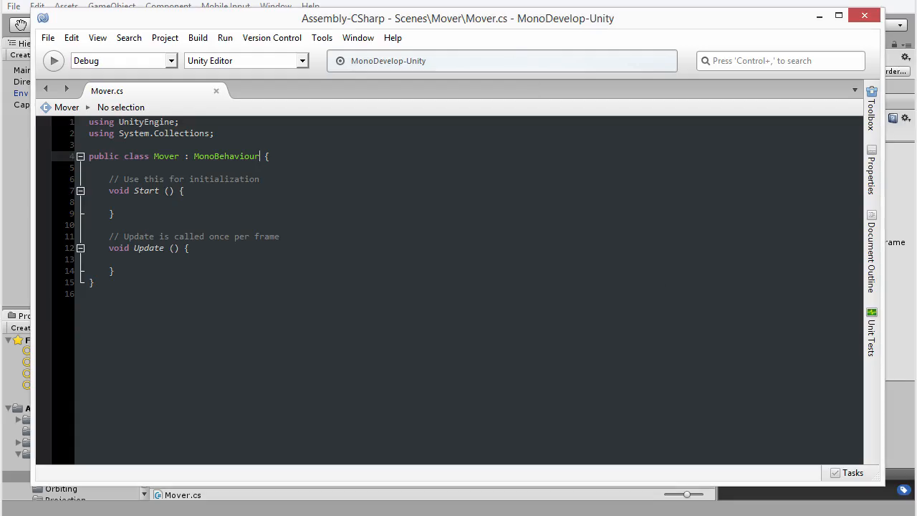
Declare public float MaxSpeed = 1f in Mover.cs, try a private variant, then restart with 'pub'
{"action": "type", "text": "public float MaxSp"}
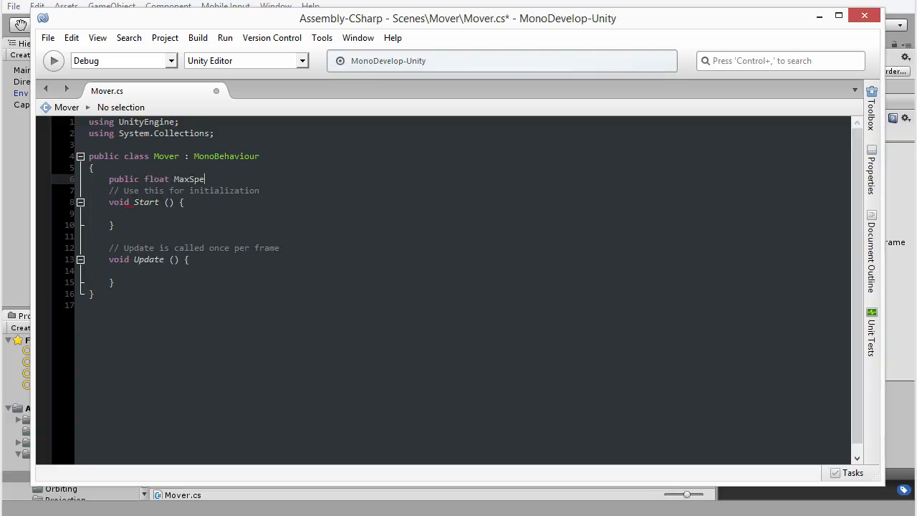
{"action": "type", "text": "ed = 1f;"}
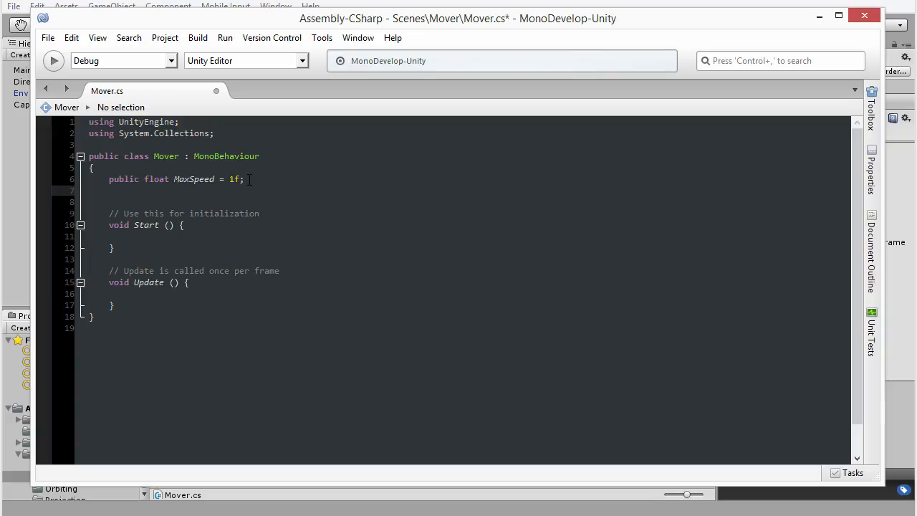
{"action": "type", "text": "privat"}
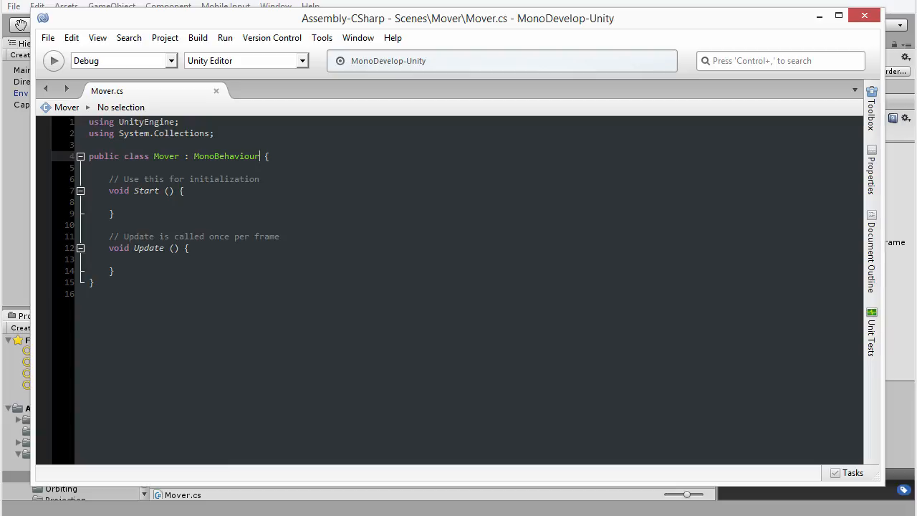
{"action": "type", "text": "pub"}
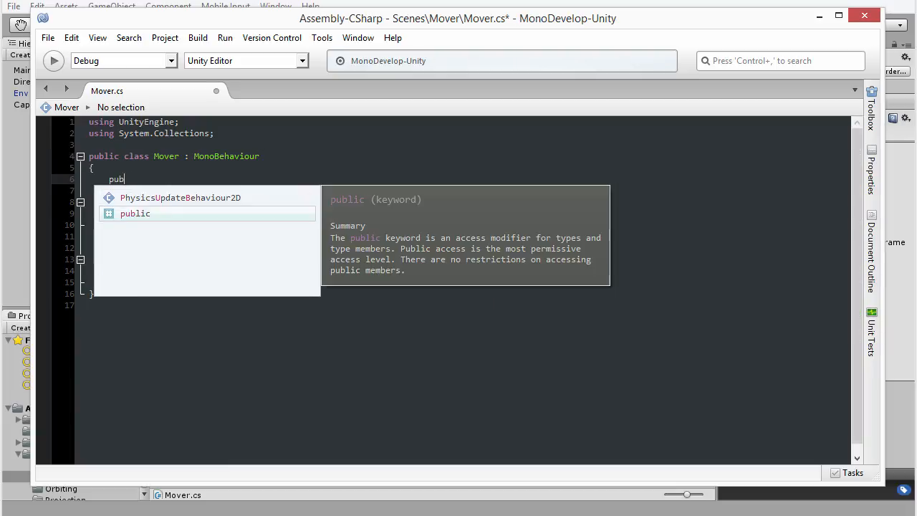